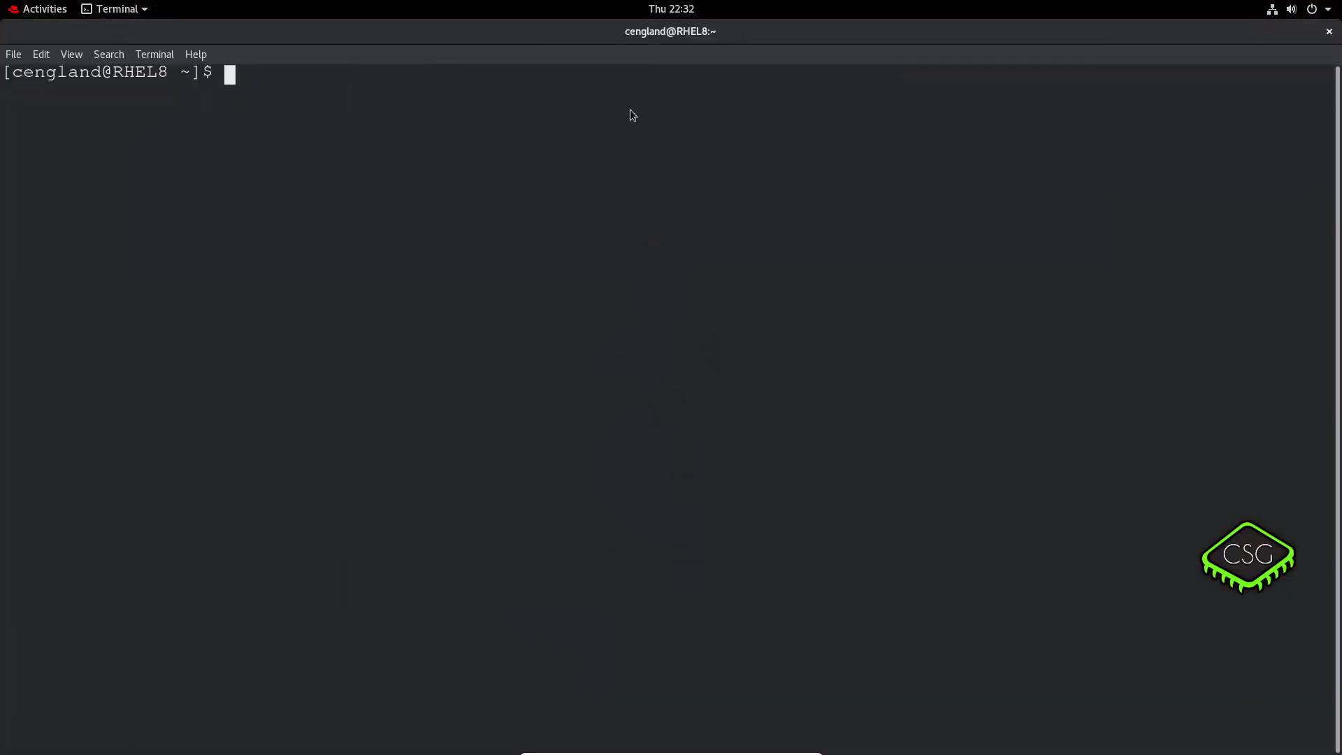
- Open a root shell with sudo bash and list recent journal entries with journalctl
text(sudo bash)
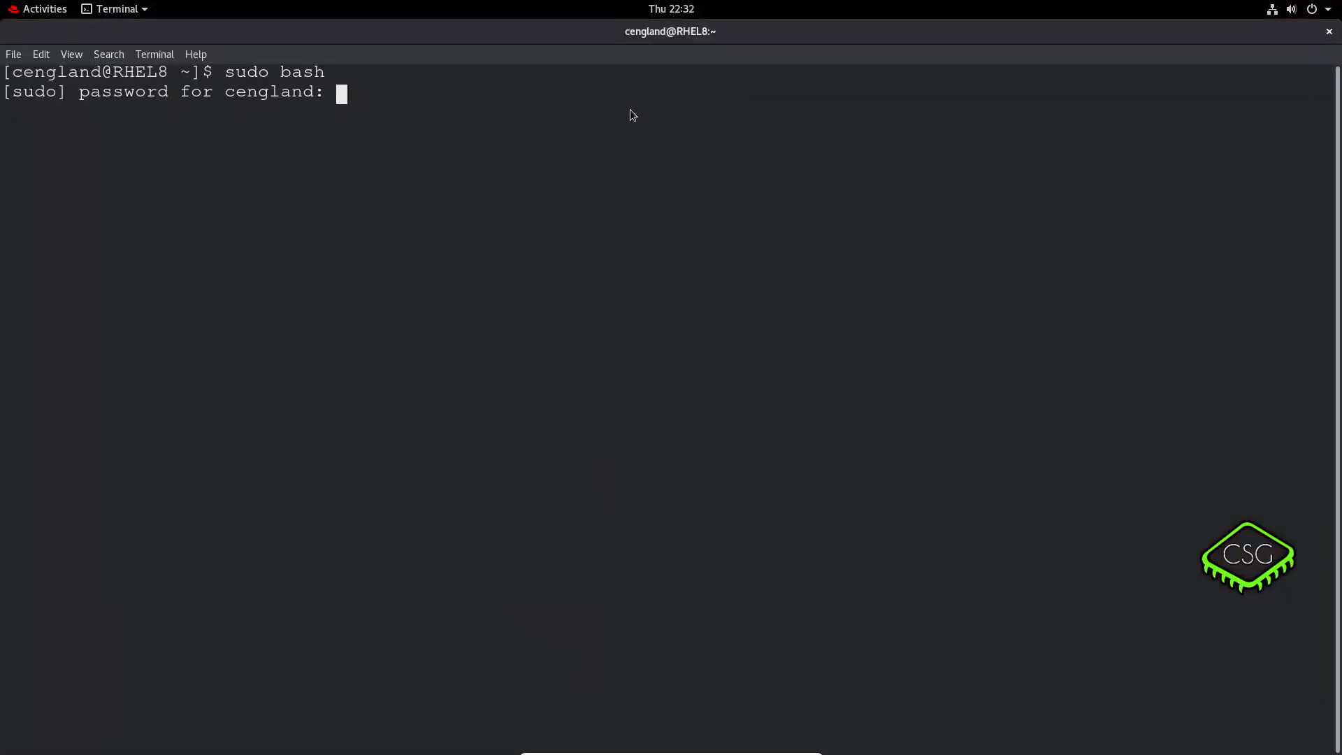
key(Return)
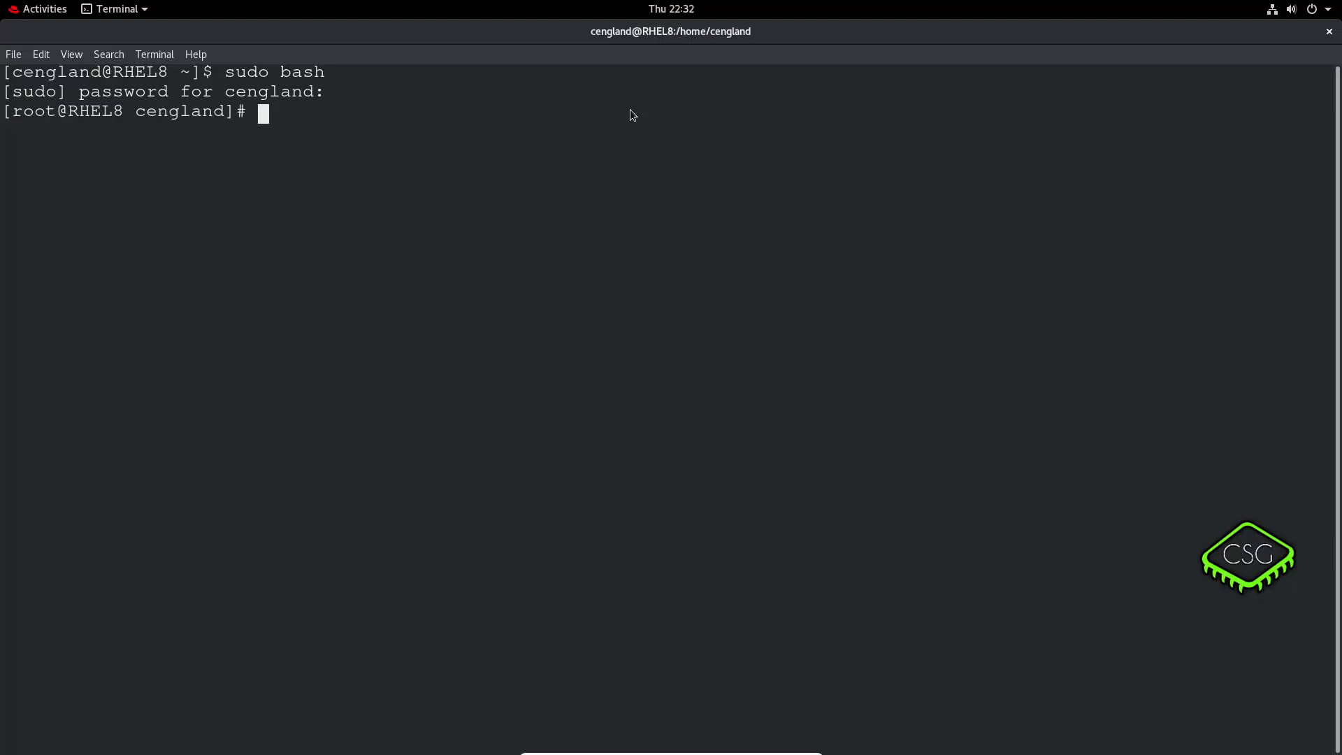
text(journalct)
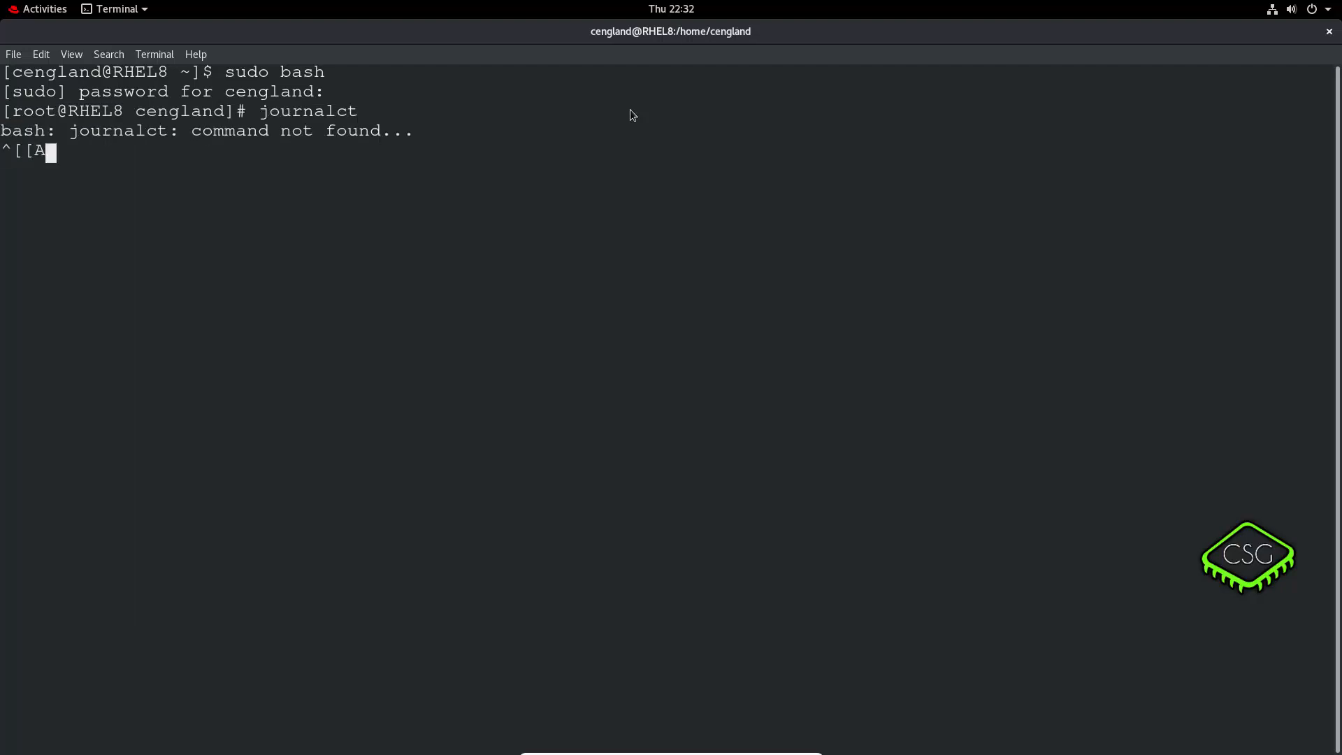
key(ctrl+c)
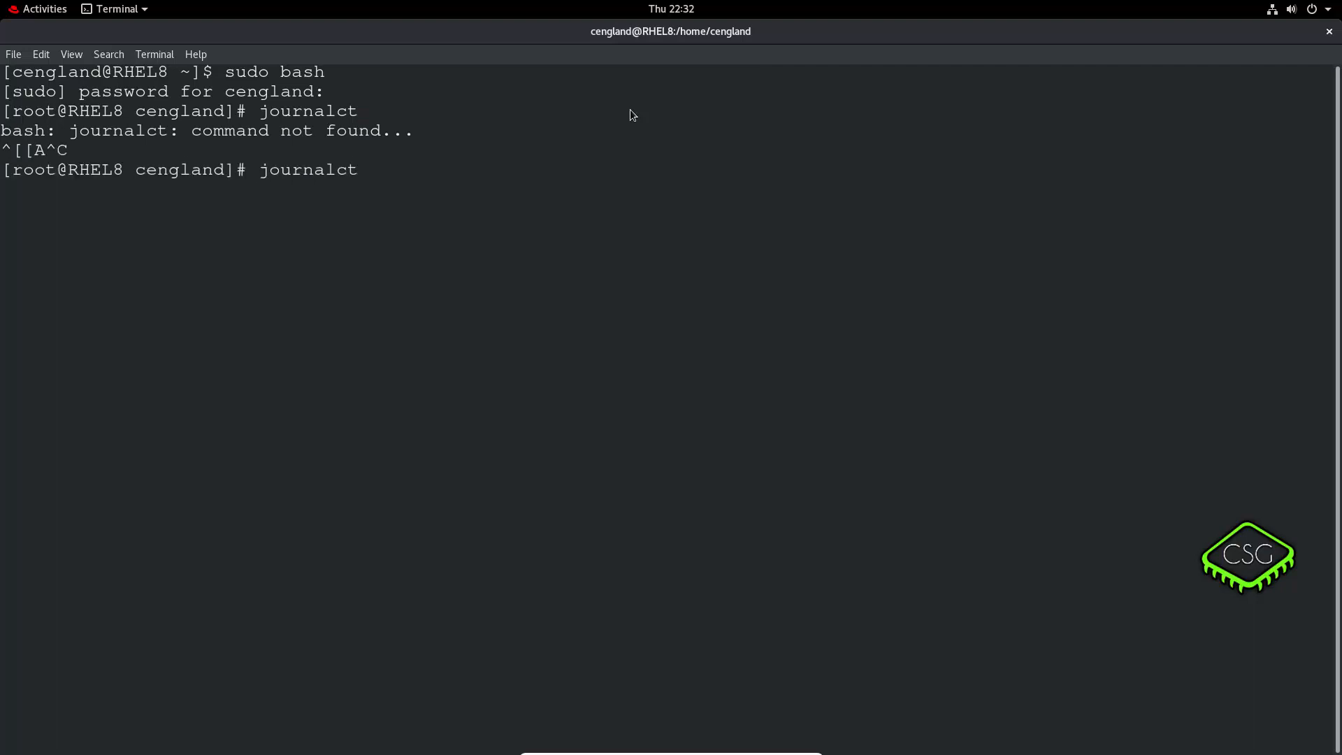
key(Return)
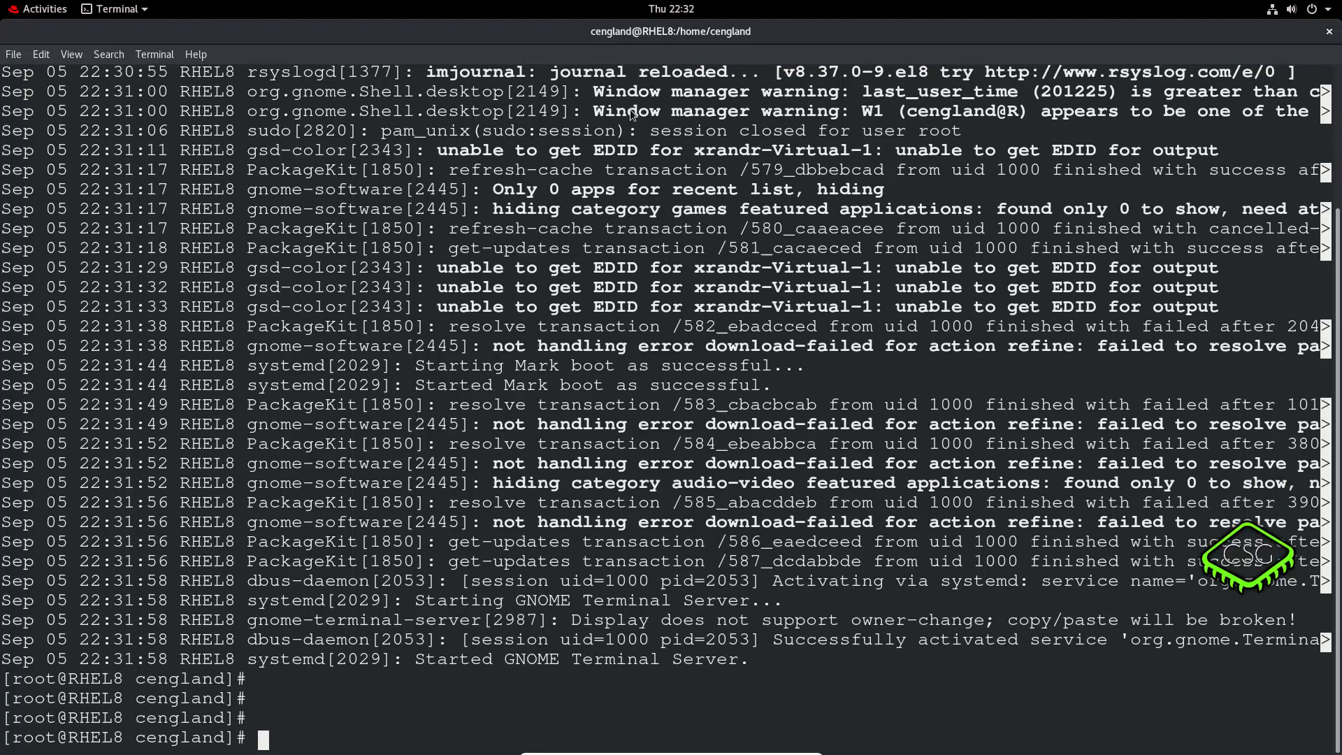
- Create the /var/log/journal directory with mkdir
text(mk)
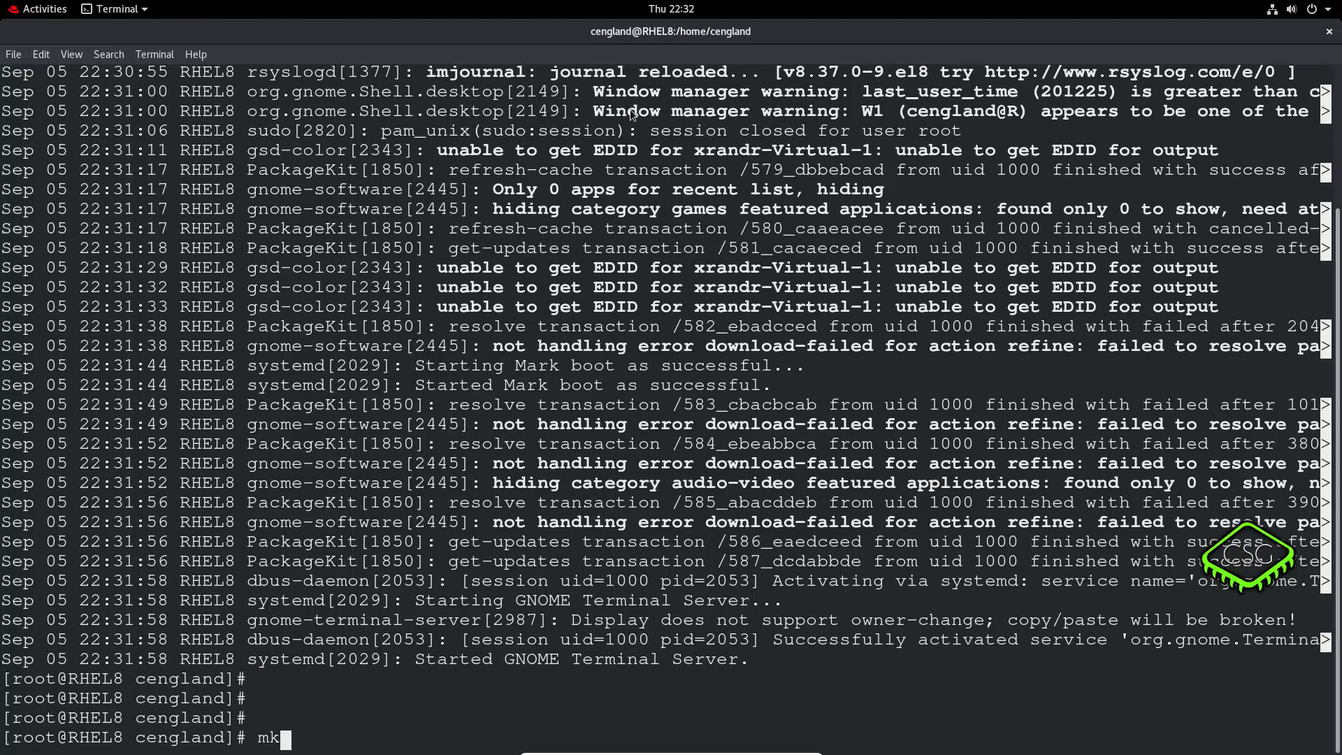
text(dir /var/)
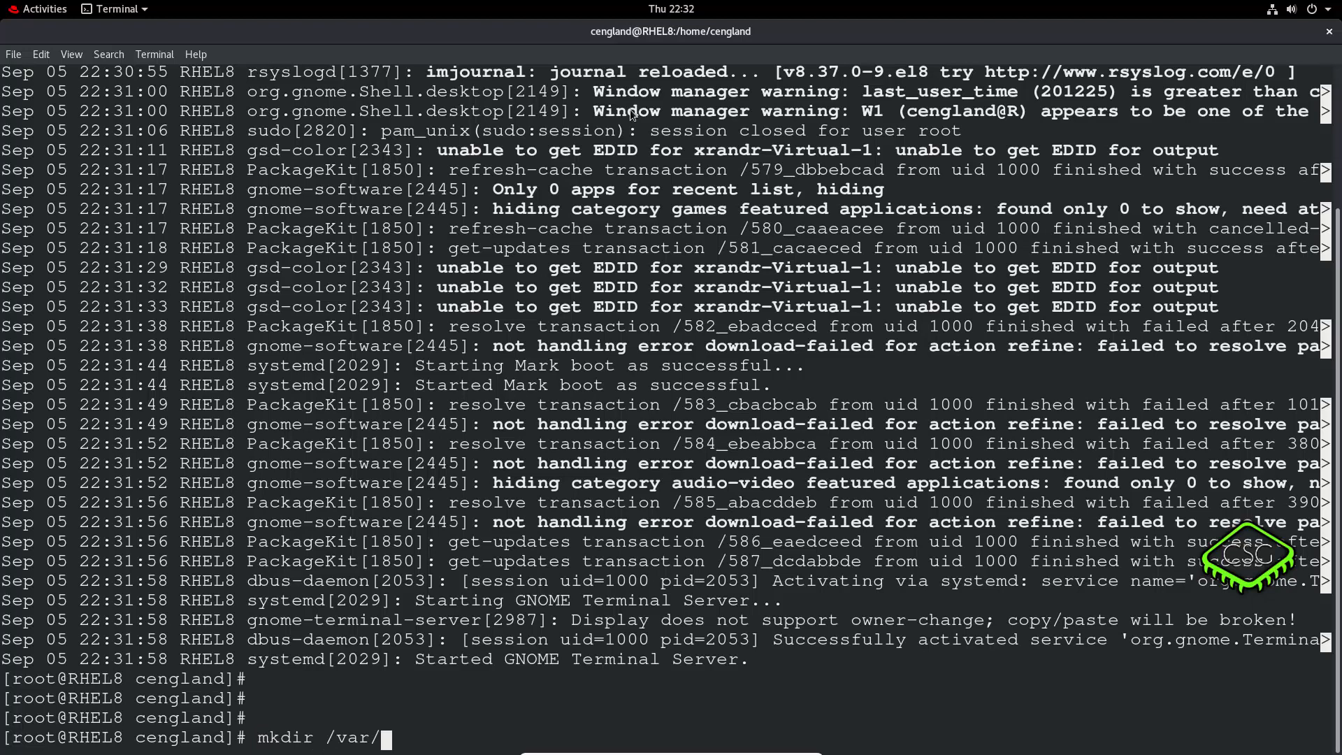
text(log/j)
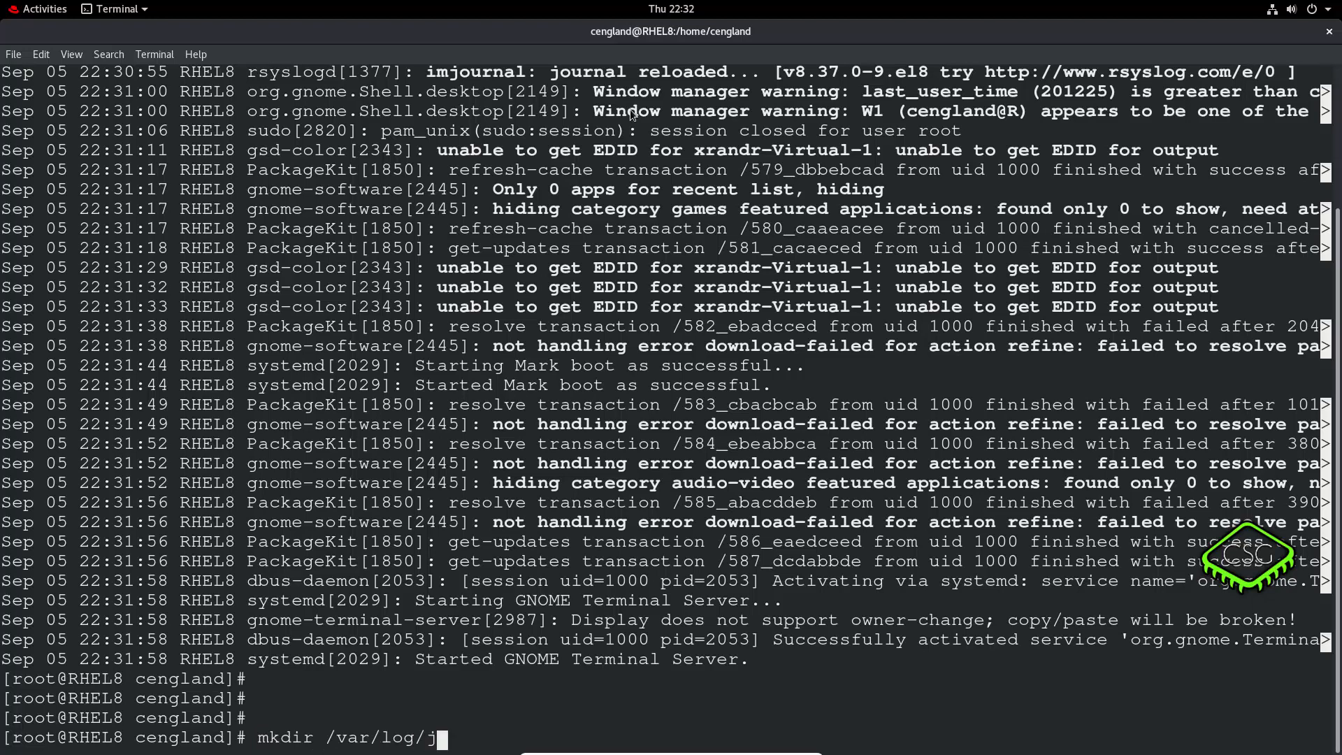
text(ournal)
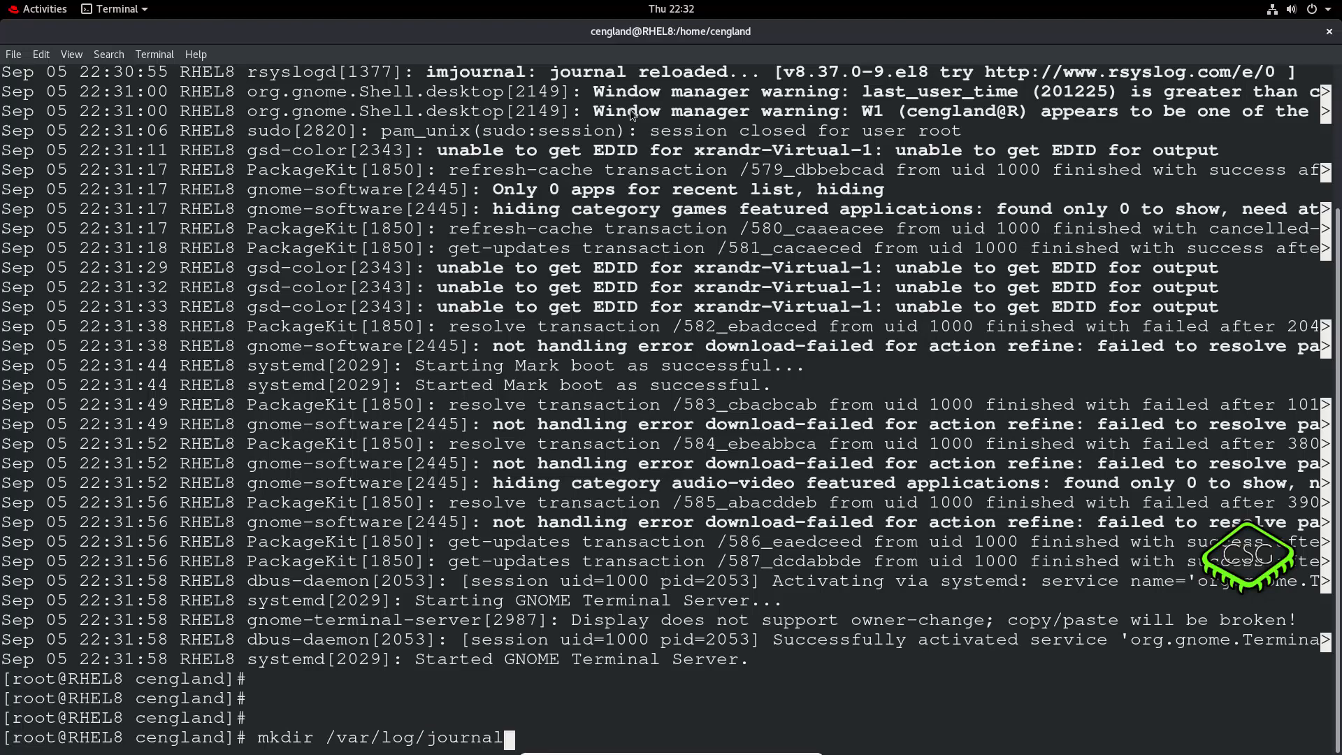
key(Return)
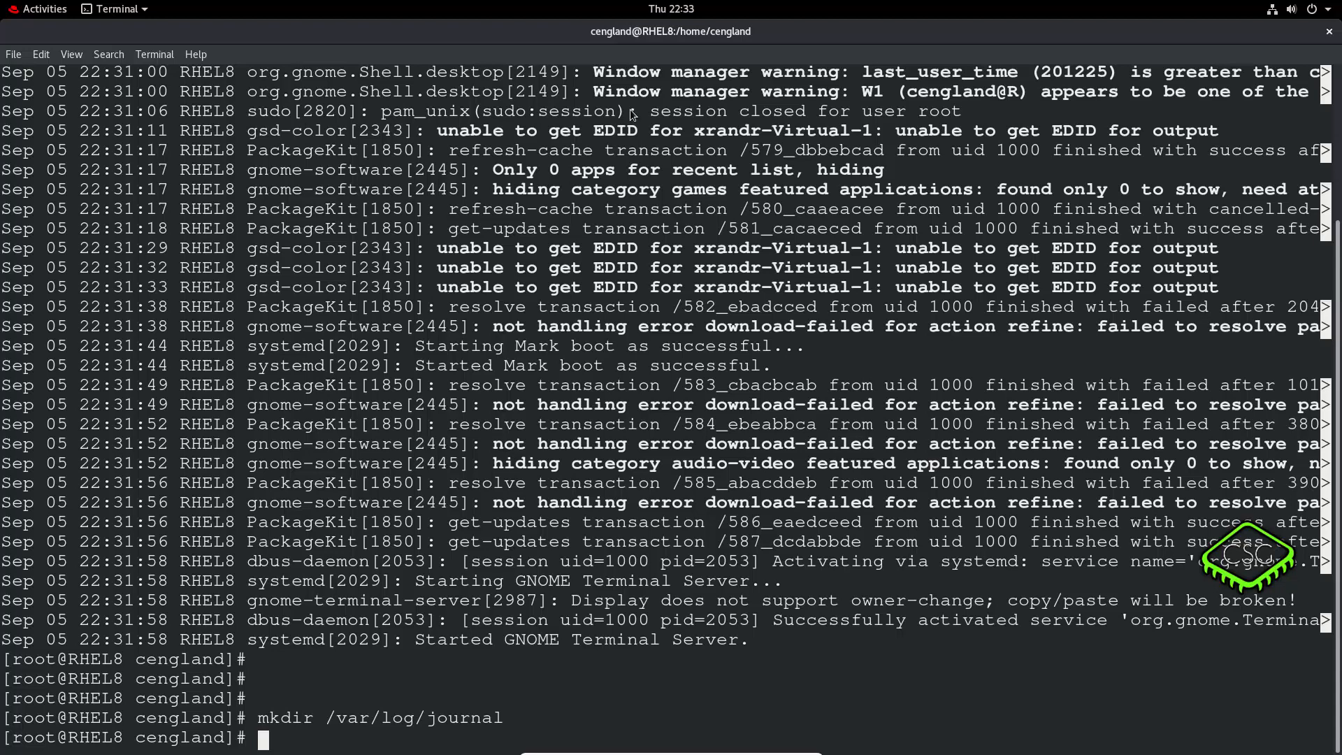
text(vi)
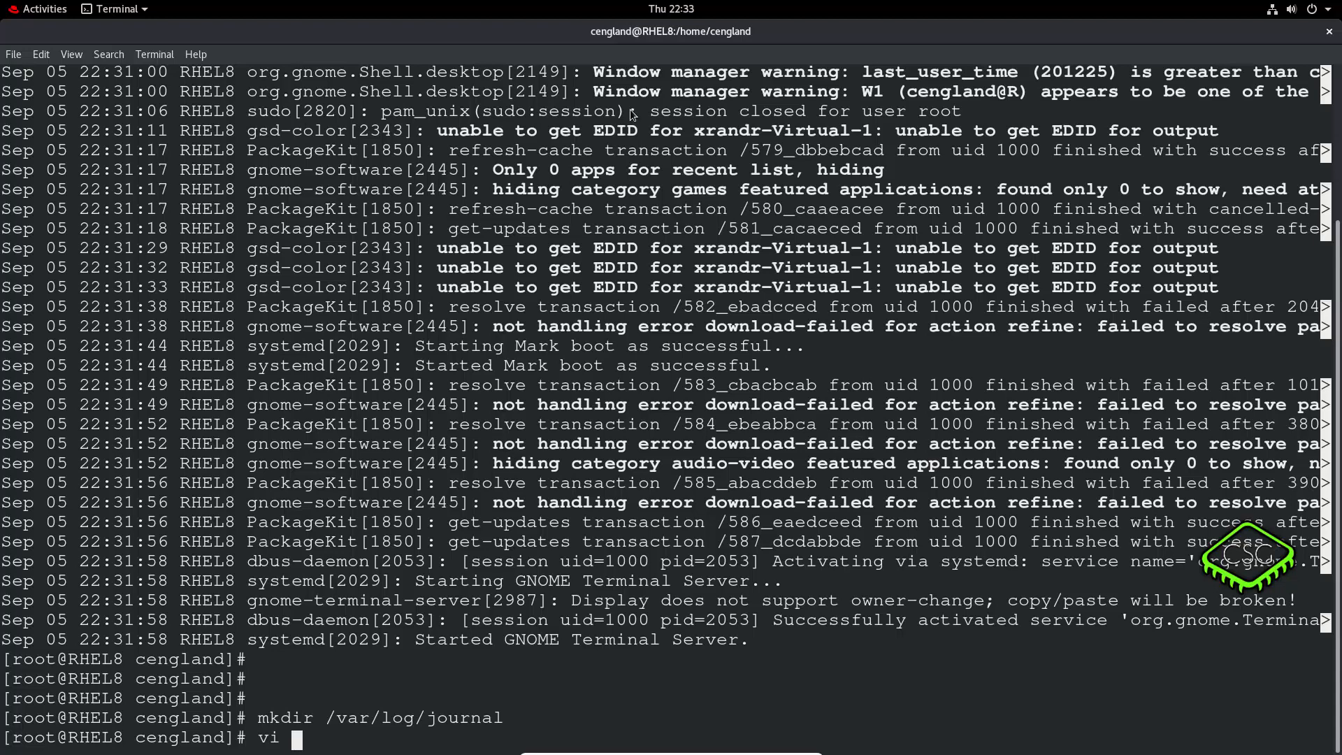
- Edit /etc/systemd/journald.conf in vi to set SystemMaxUse=100M and save
text(/etc/sy)
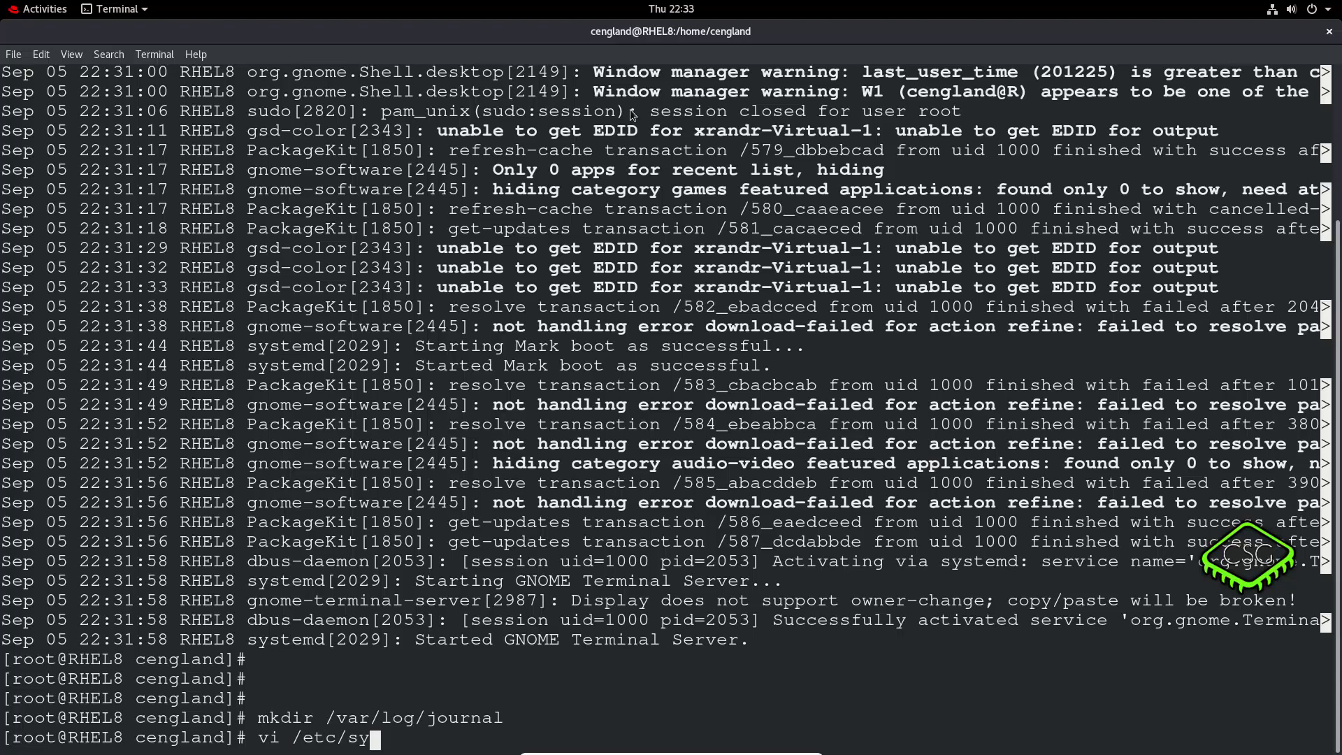
text(stemd/)
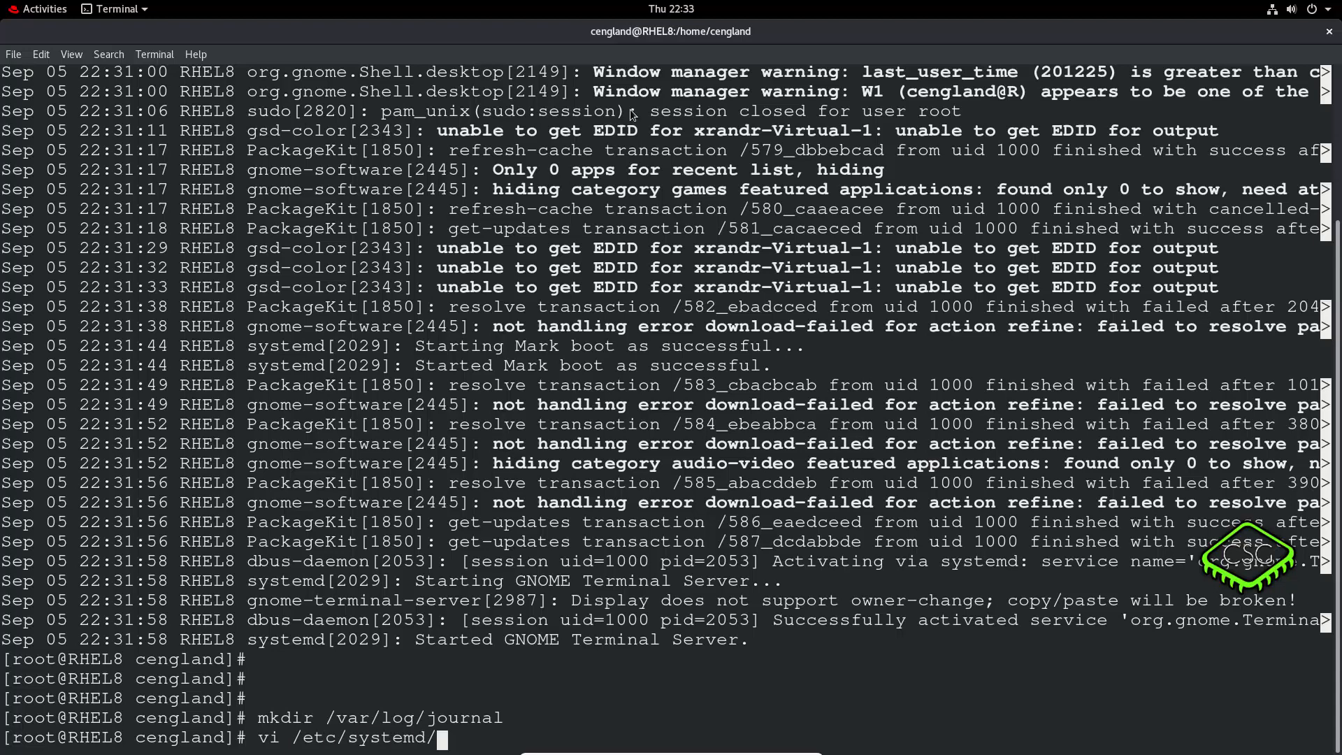
text(journald.conf)
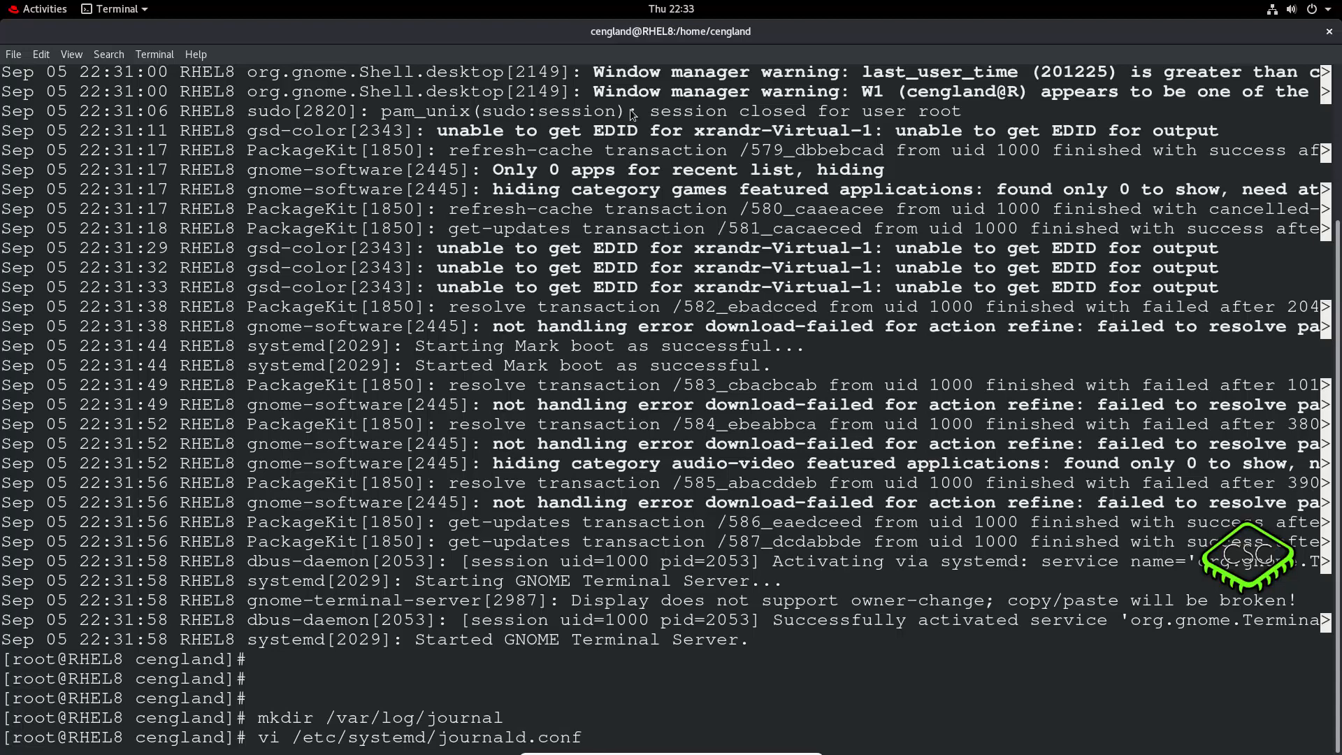
key(Return)
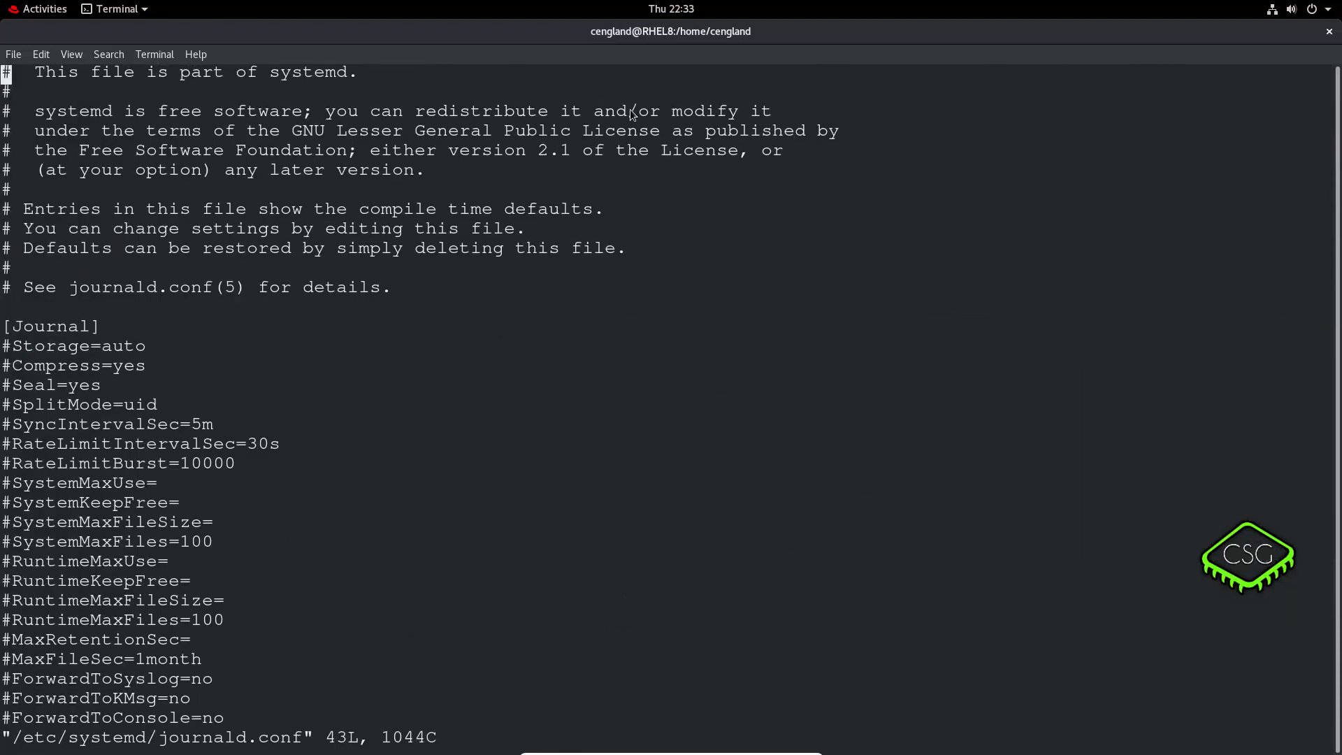
scroll(down, 3)
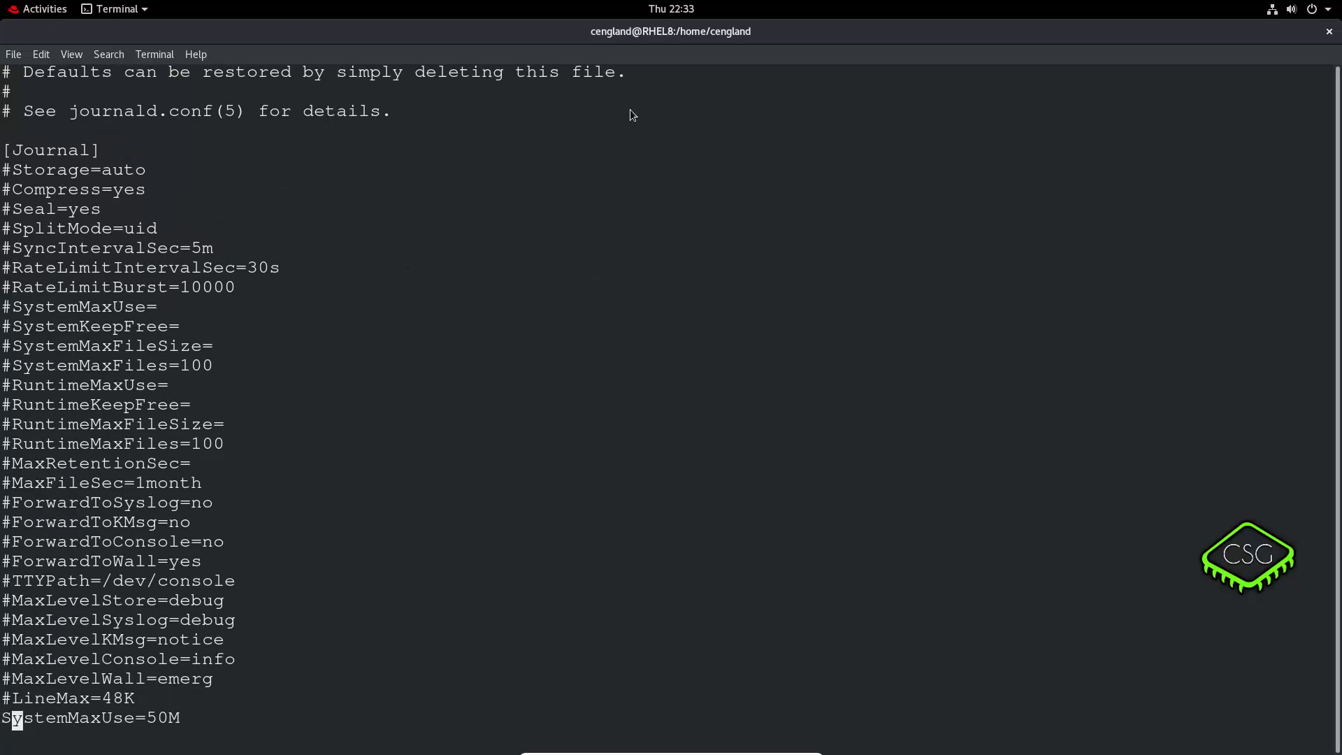
click(172, 717)
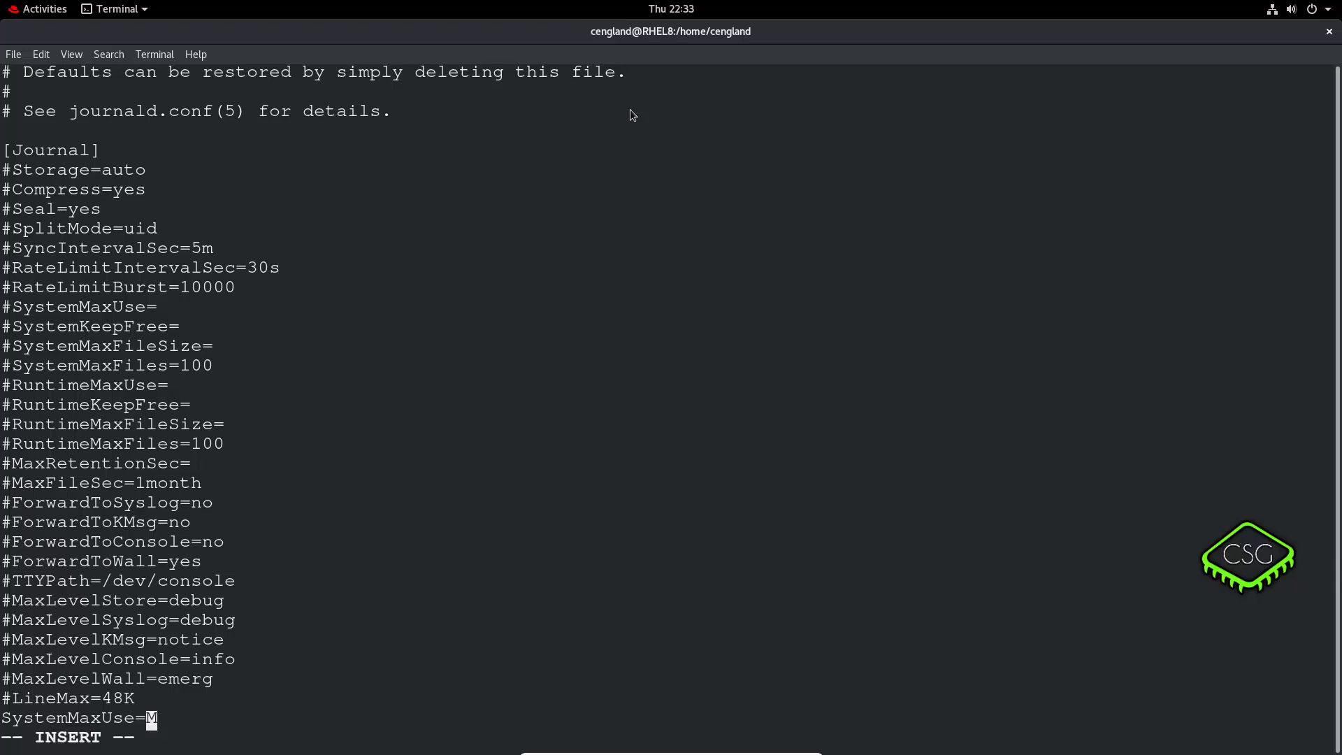
text(100)
click(104, 737)
text(:wq)
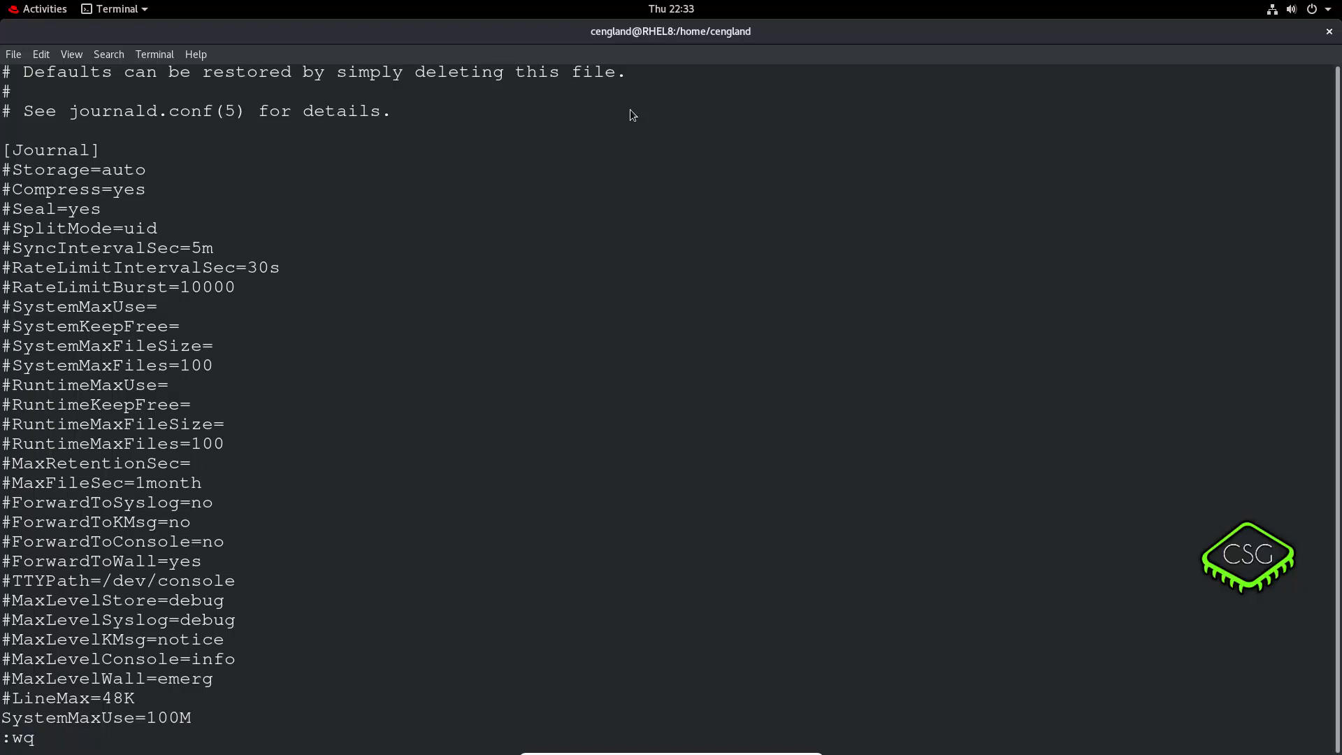
key(Return)
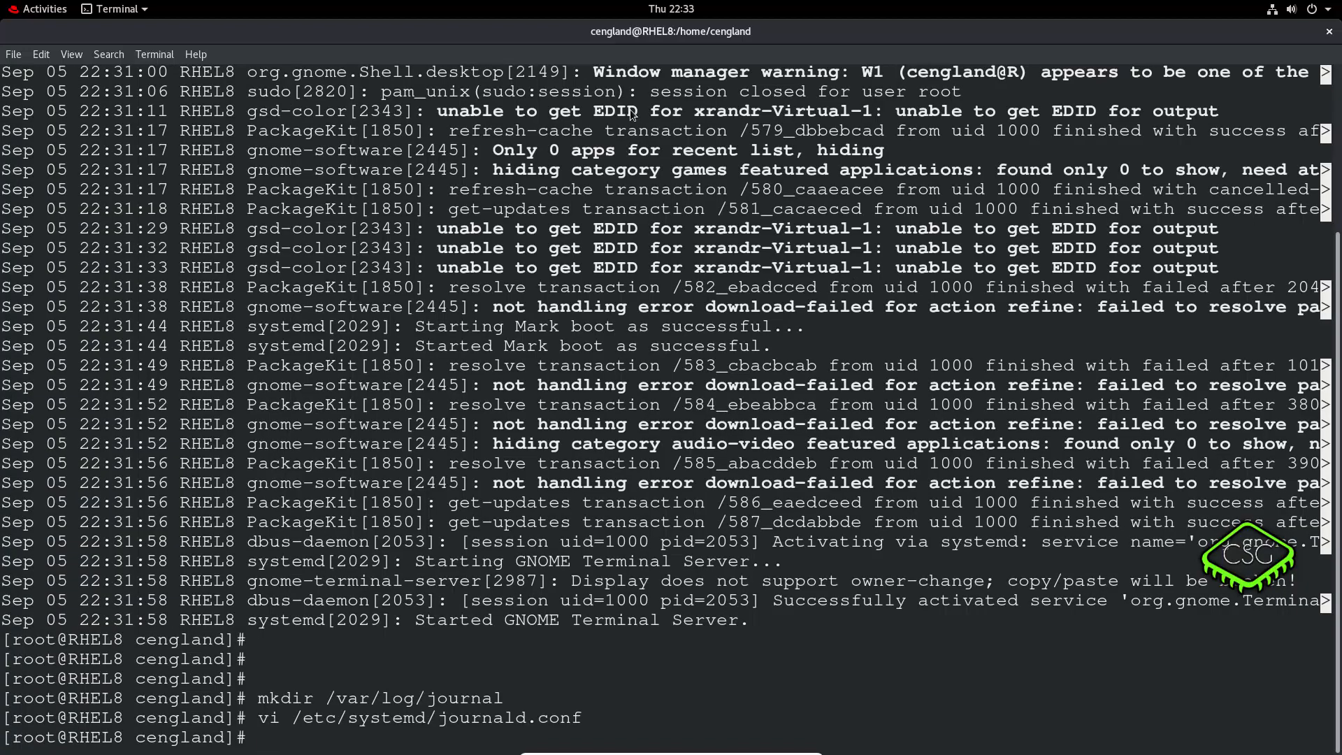
- Restart the systemd-journald service with systemctl restart systemd-journald
text(systemc)
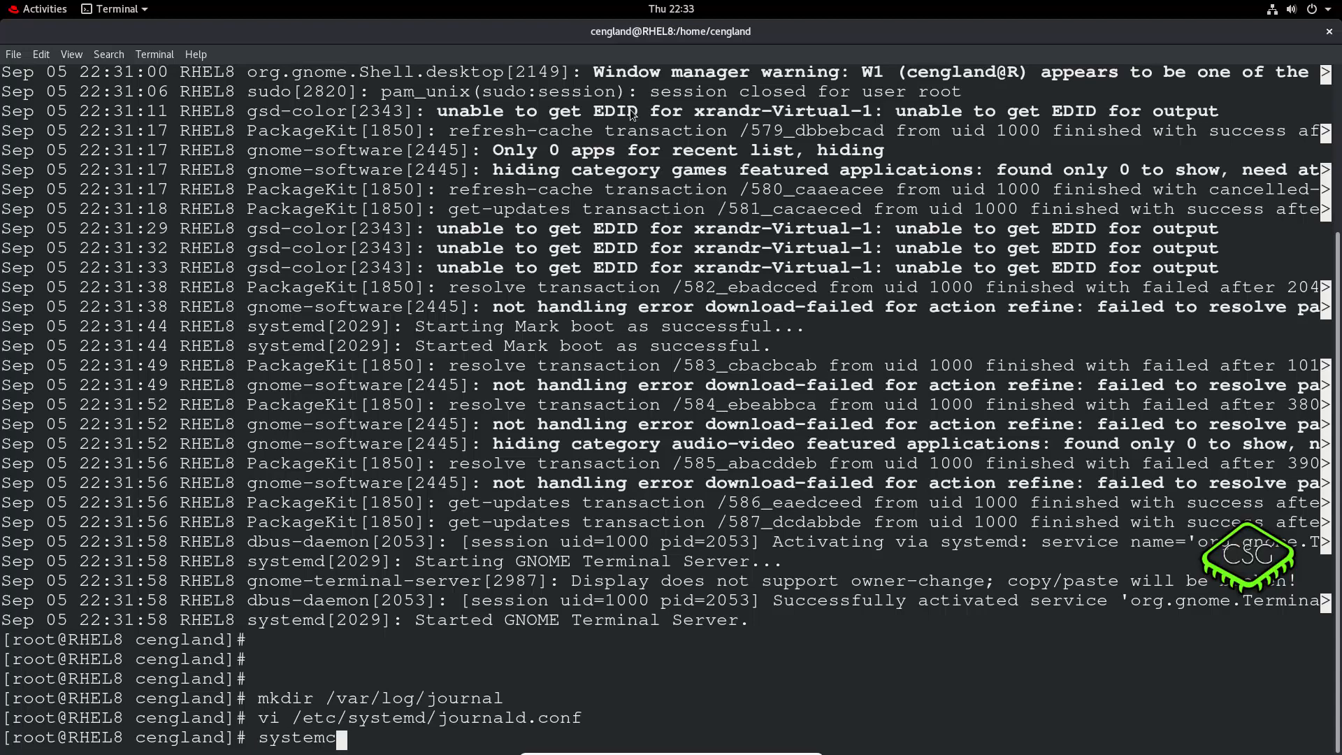
text(tl res)
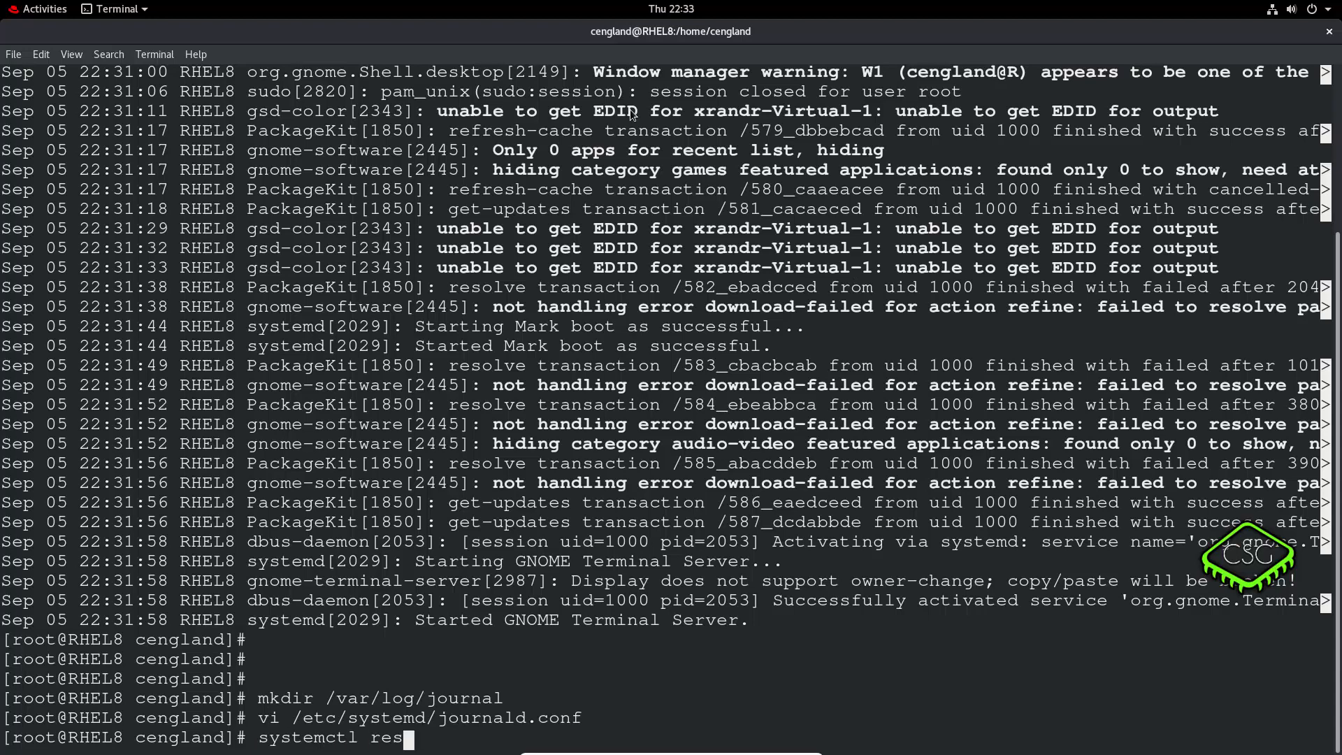
text(tart s)
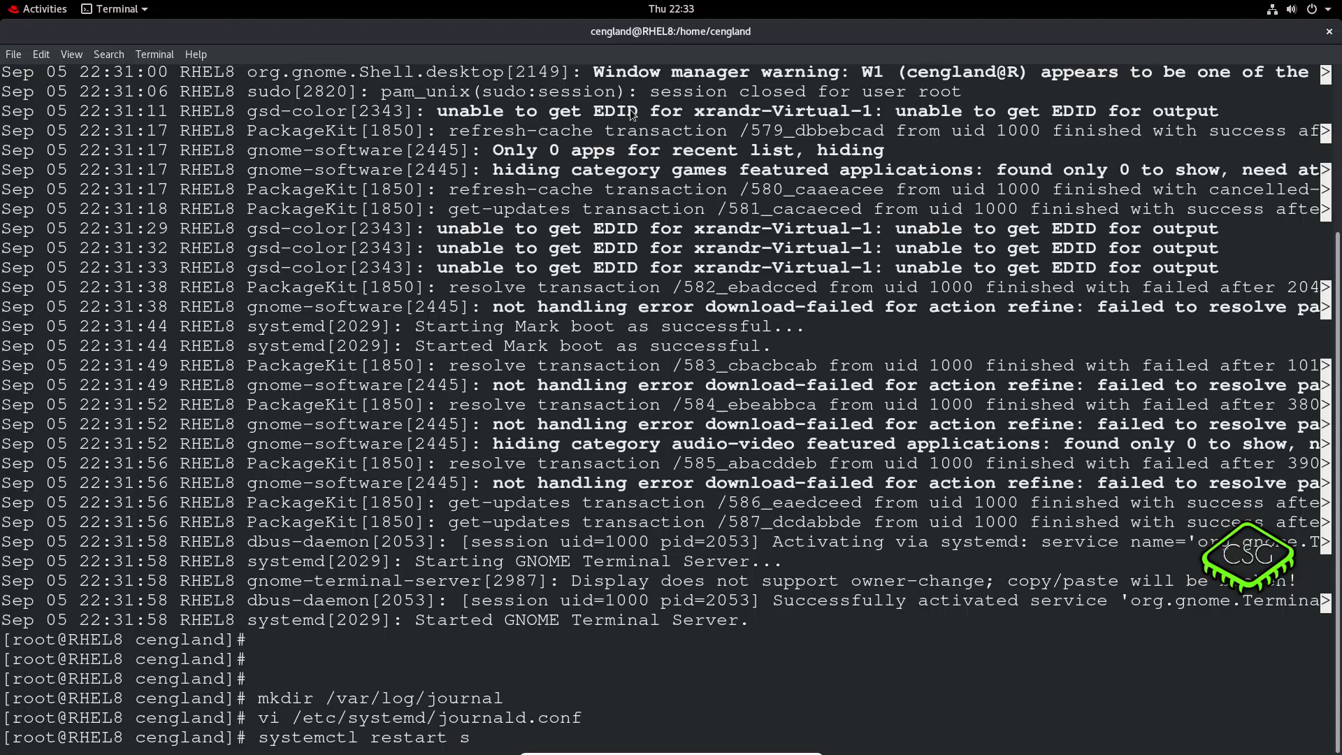
text(ystemd-)
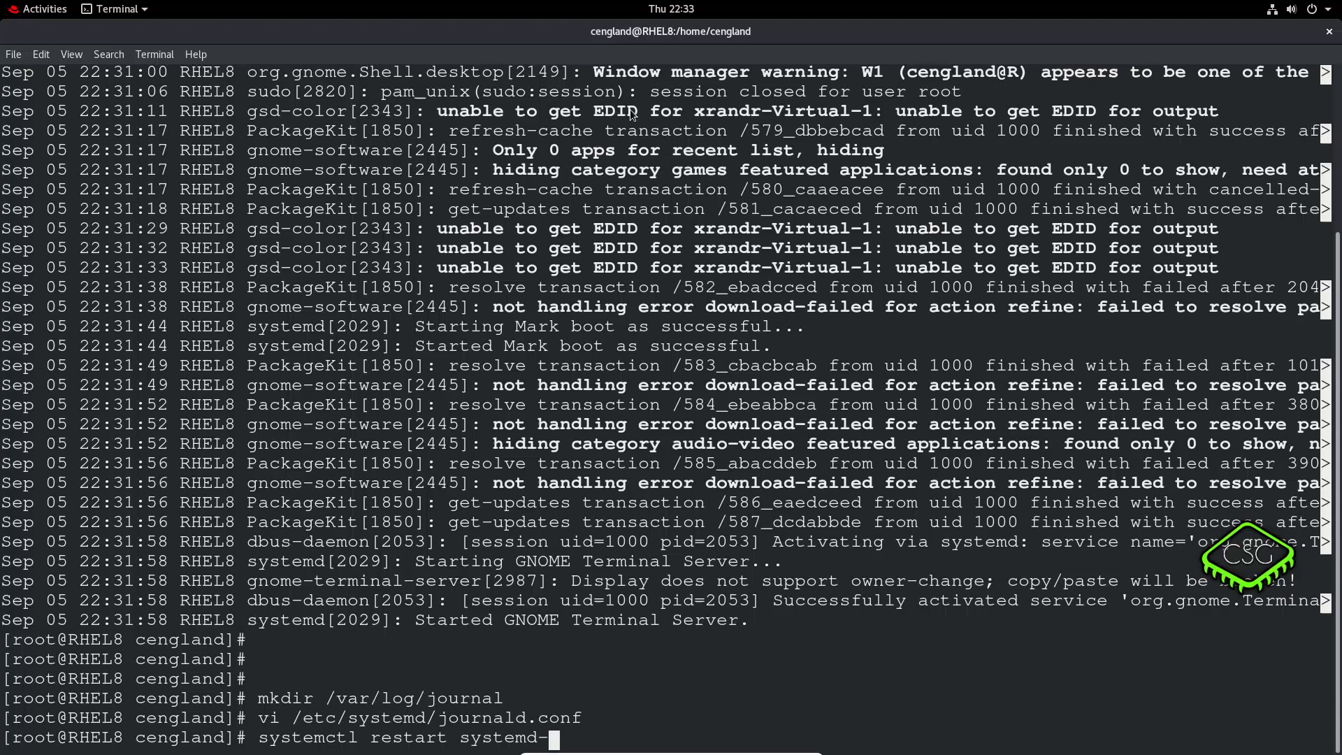
key(Return)
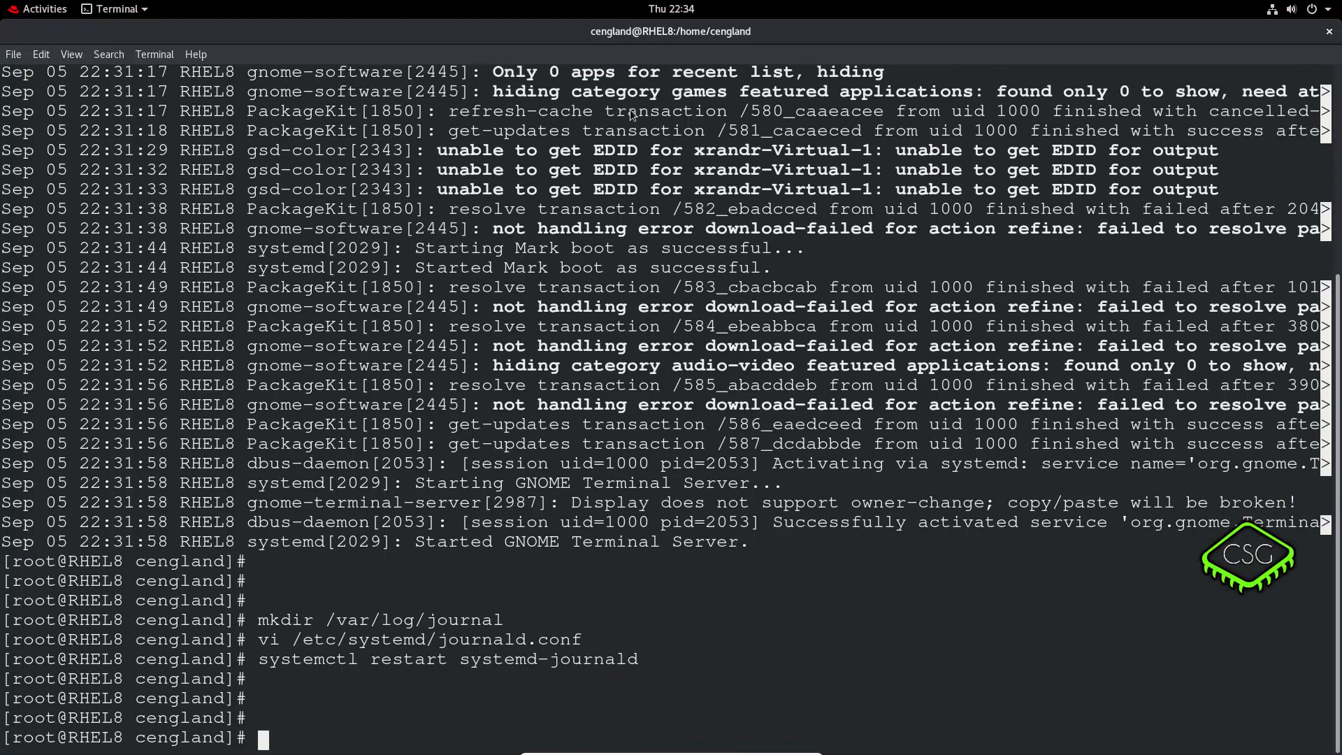
text(jo)
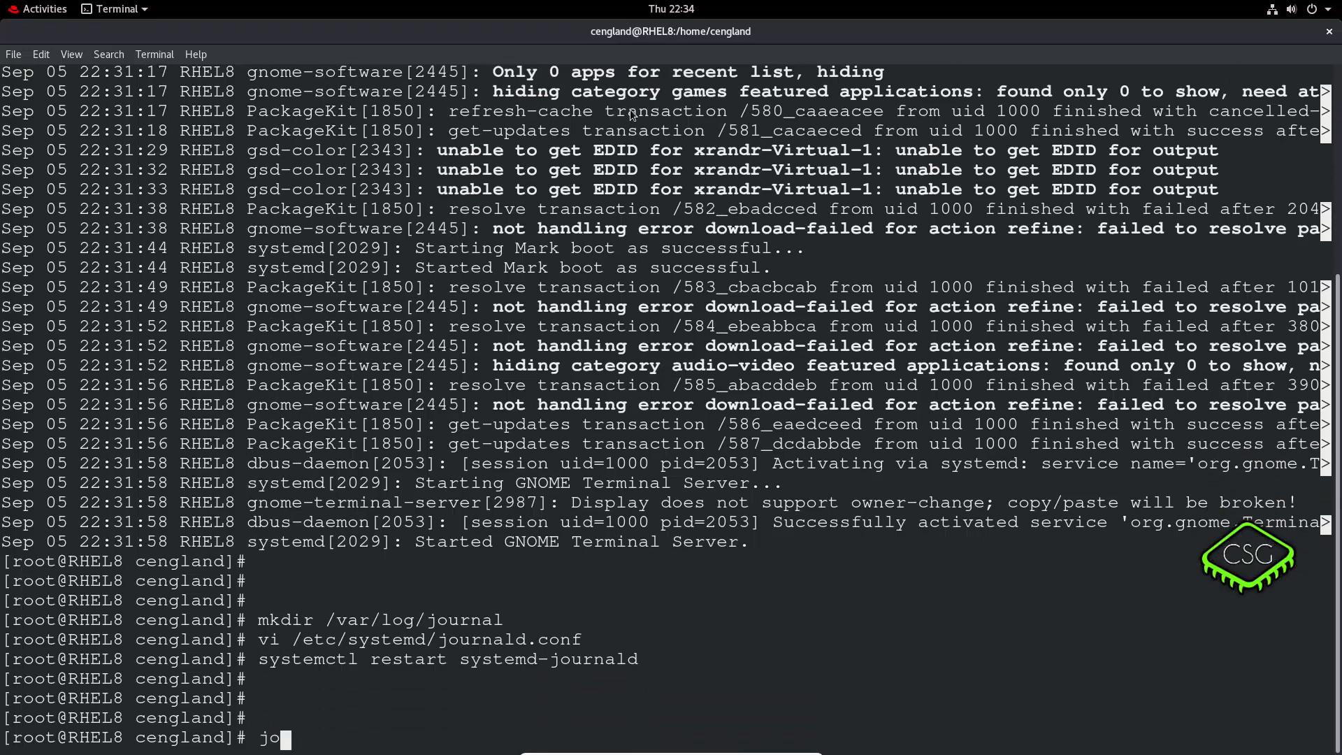
- List the journal again with journalctl, quit the pager, and clear the screen
key(Return)
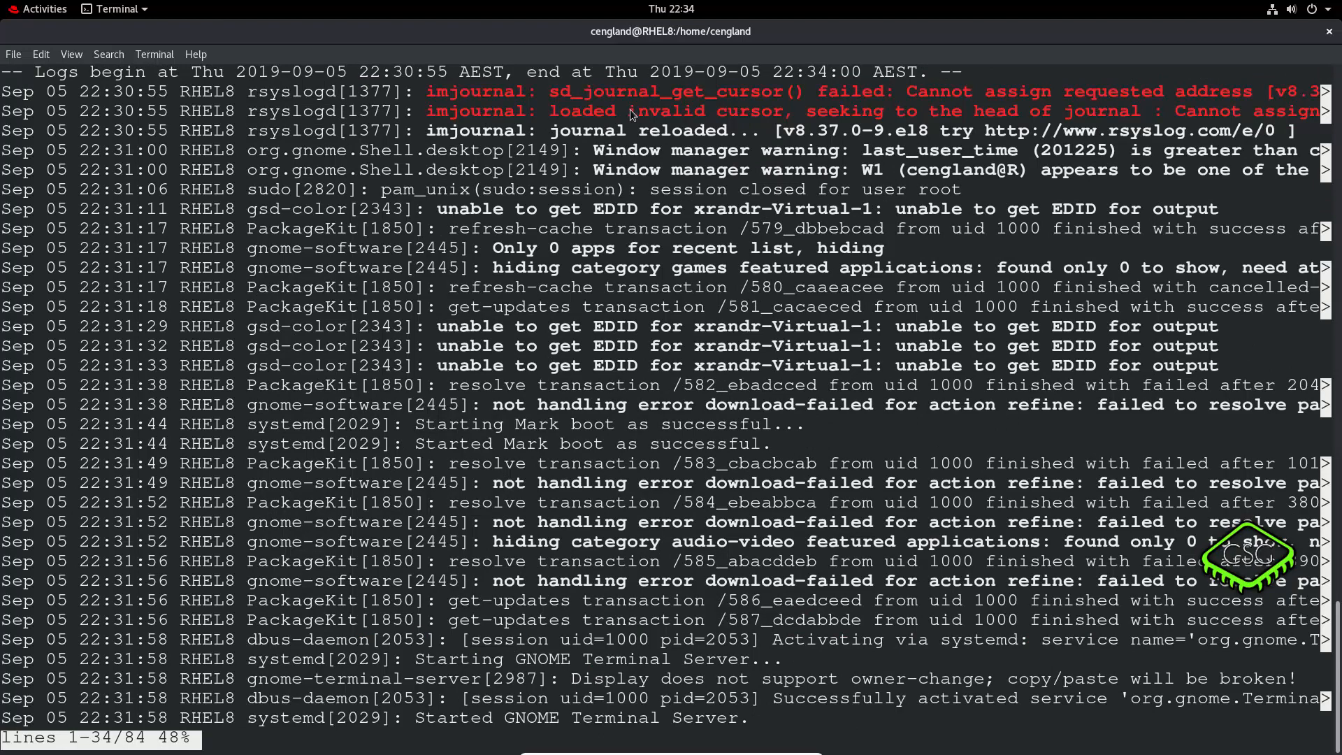
key(q)
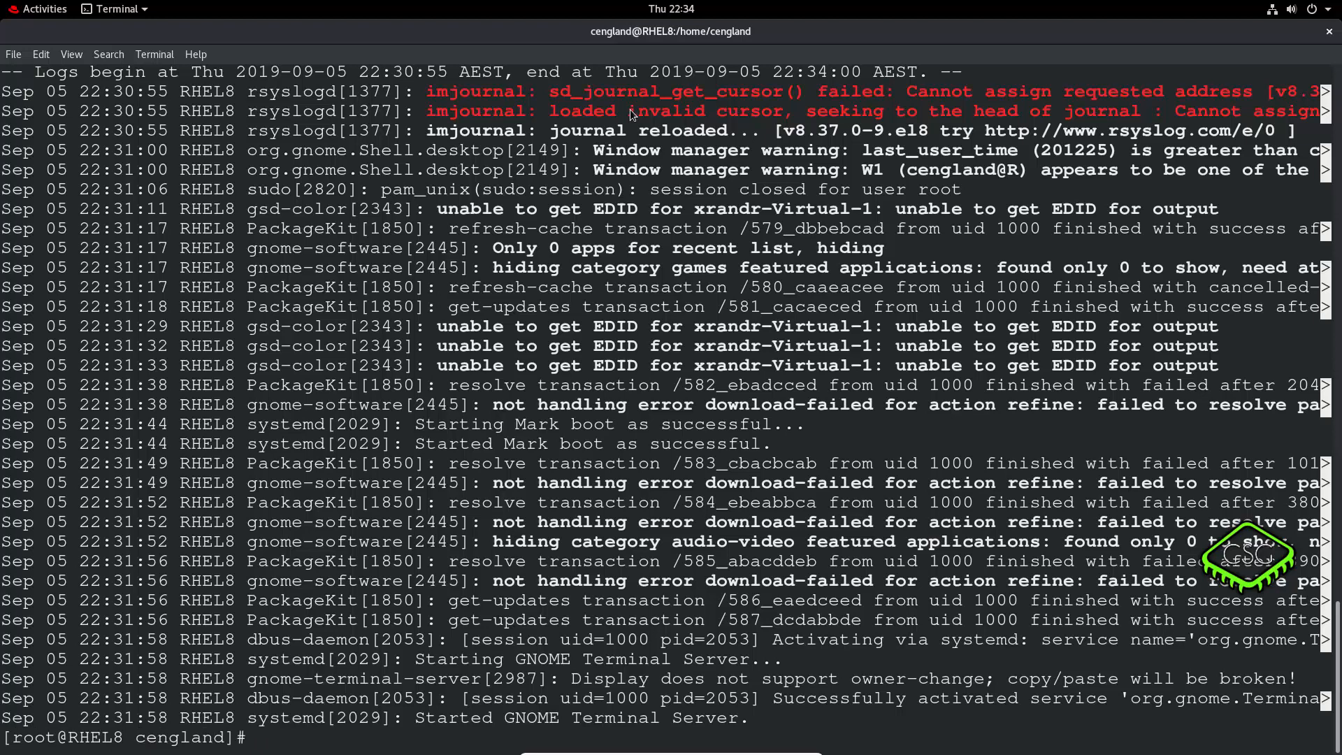
text(clear)
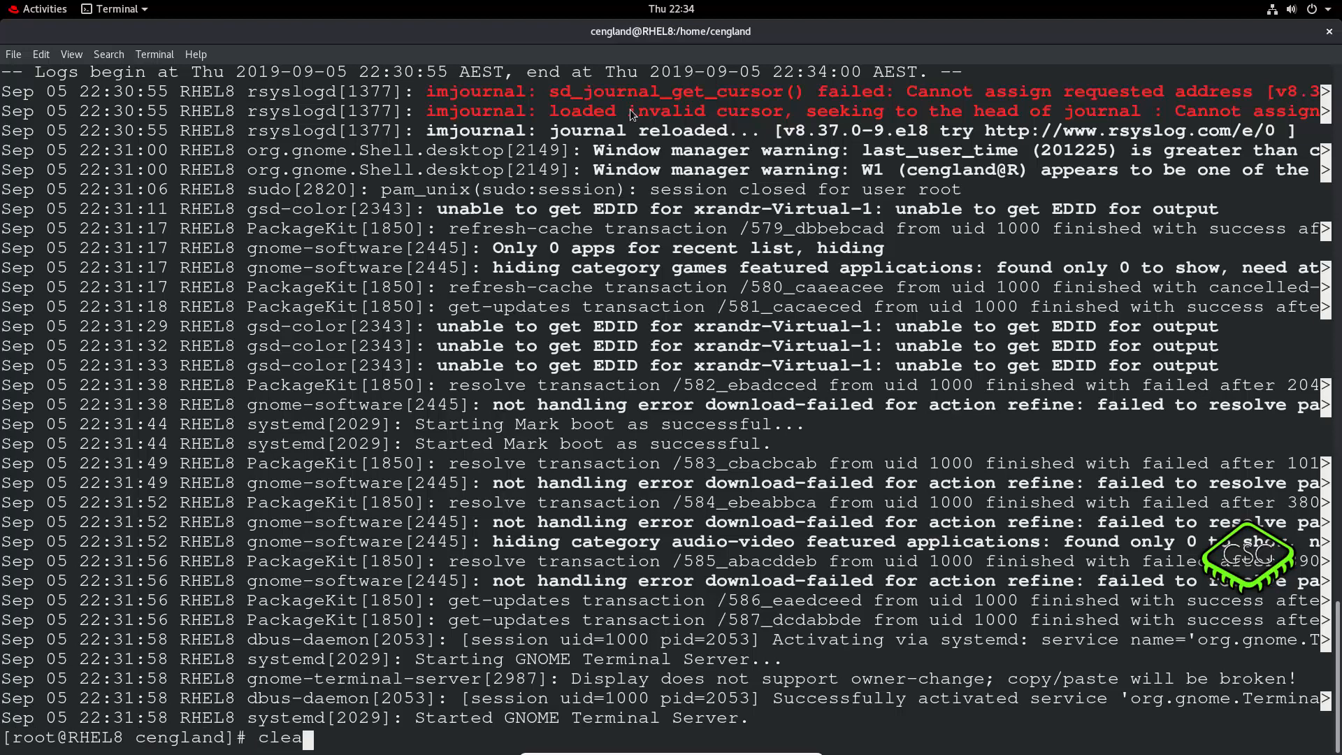
key(Return)
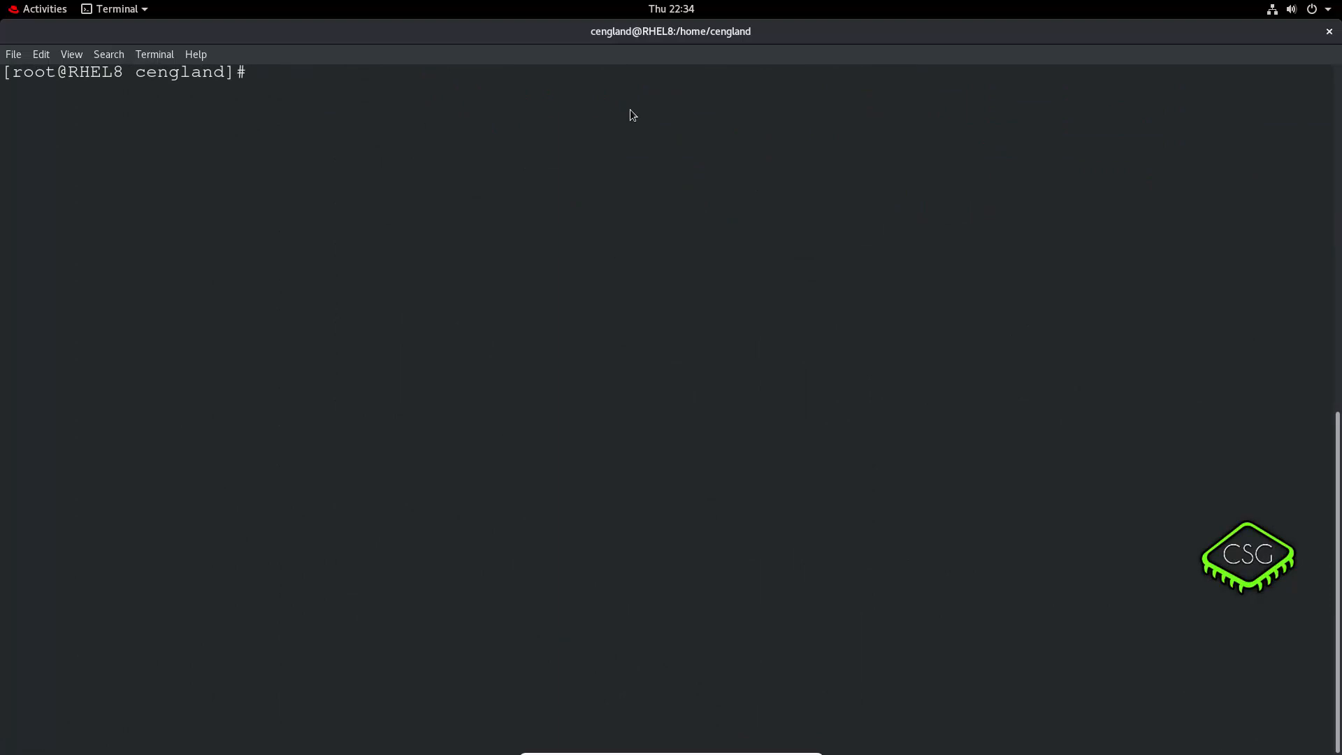